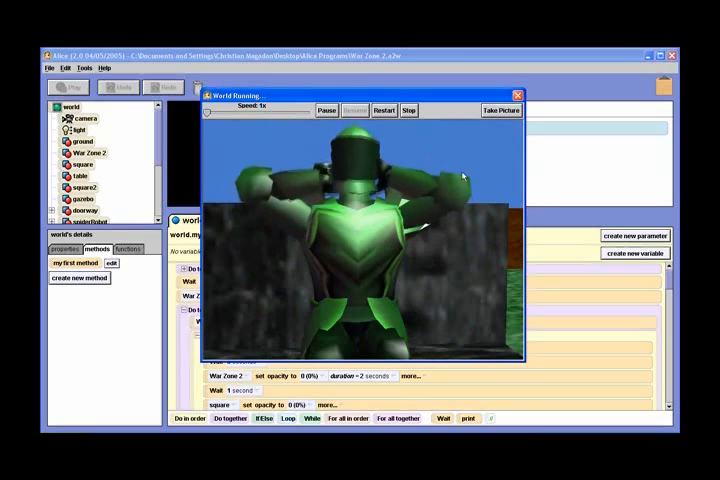
- Stop the running War Zone 2 world to return to the method editor
click(408, 110)
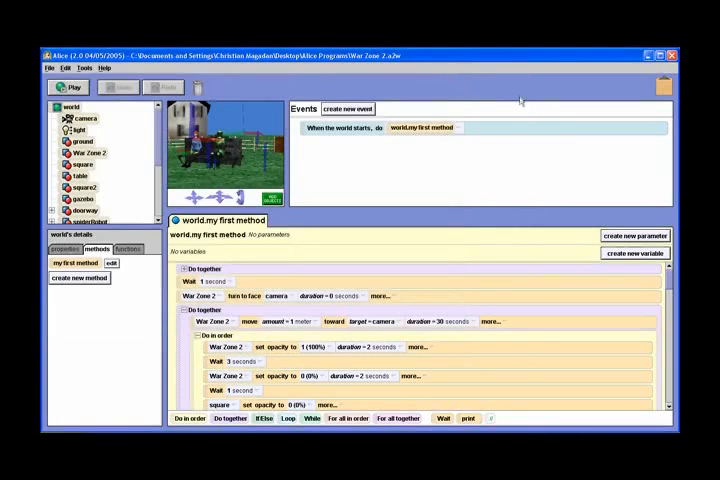
mouse_move(347, 83)
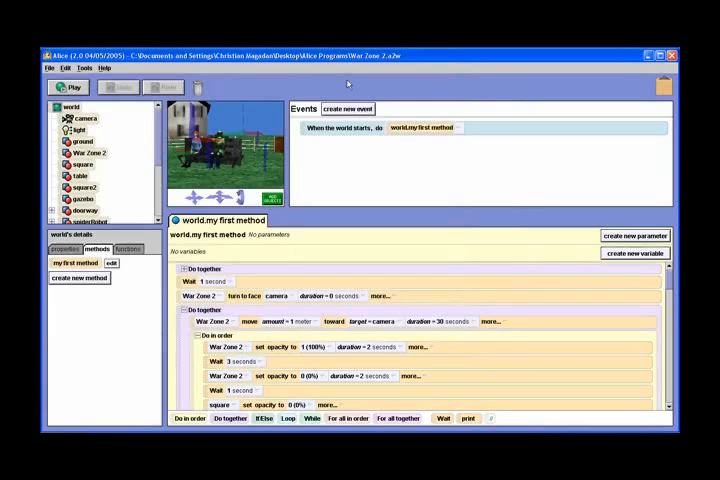
mouse_move(350, 95)
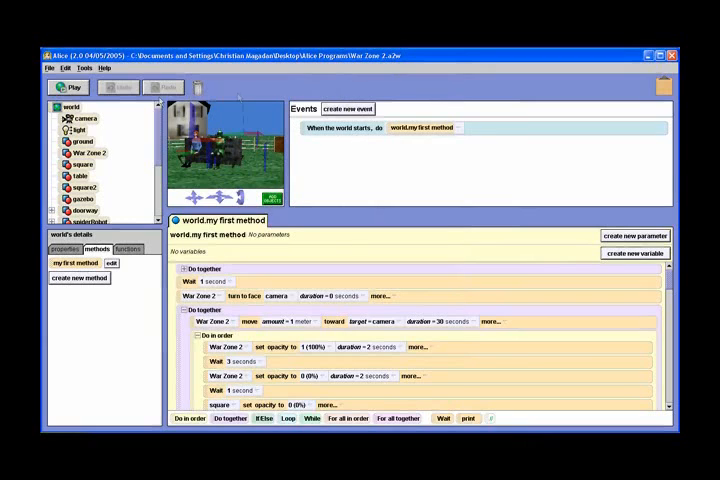
mouse_move(465, 153)
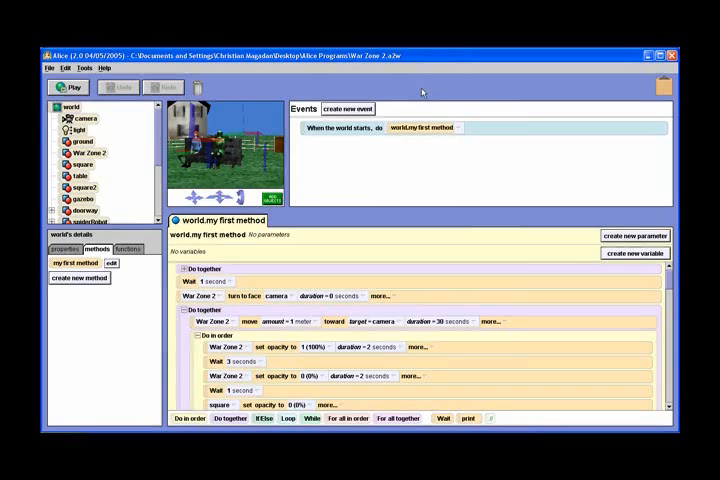
mouse_move(277, 90)
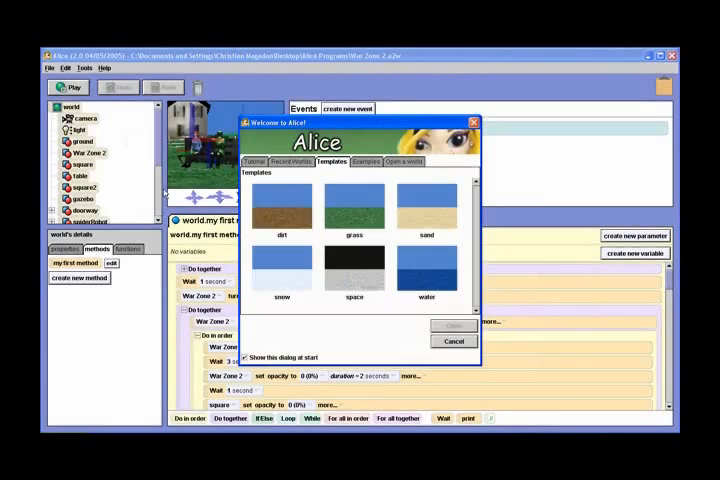
- Start a new world from the grass template
click(454, 341)
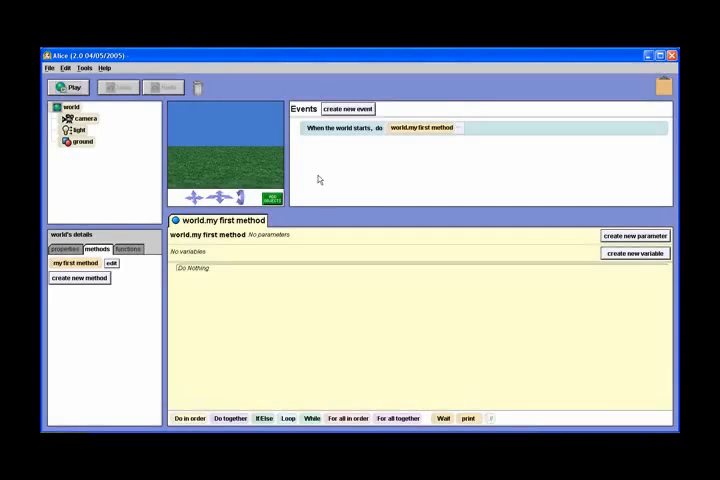
mouse_move(265, 153)
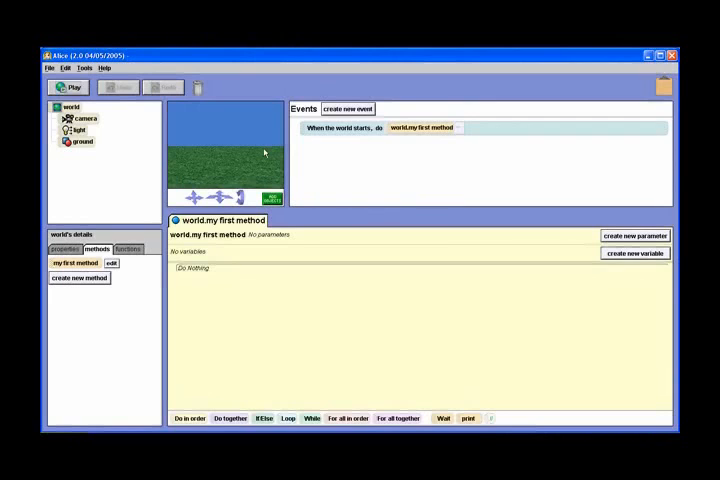
mouse_move(323, 228)
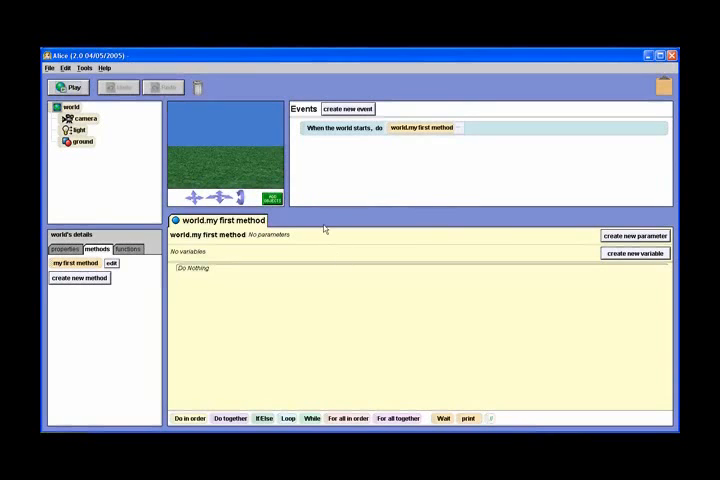
mouse_move(305, 200)
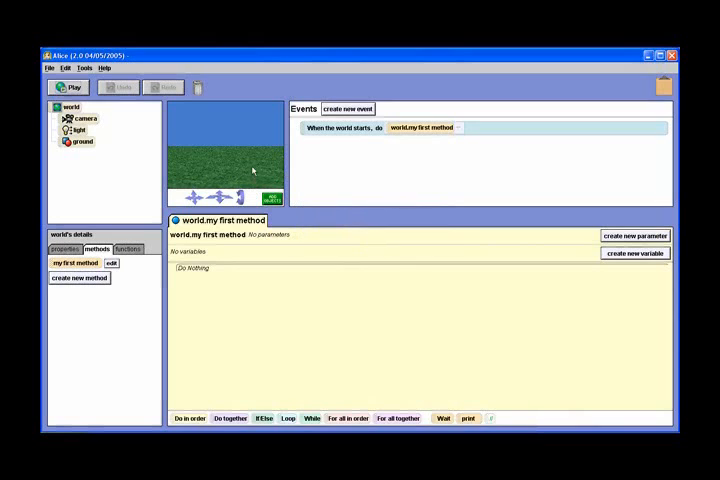
mouse_move(280, 213)
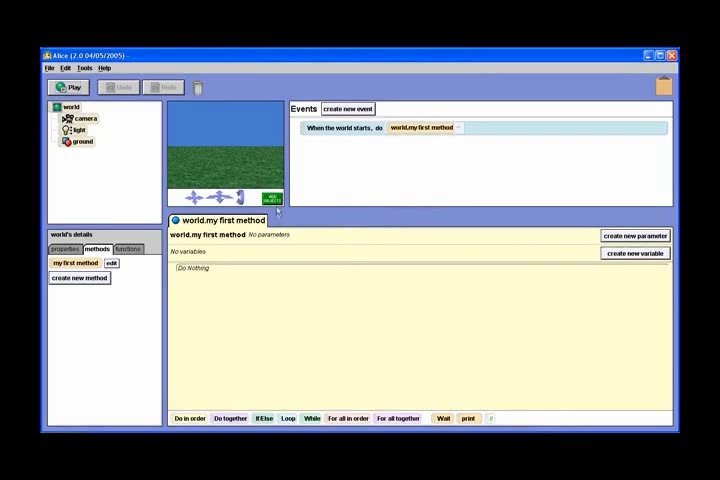
mouse_move(236, 159)
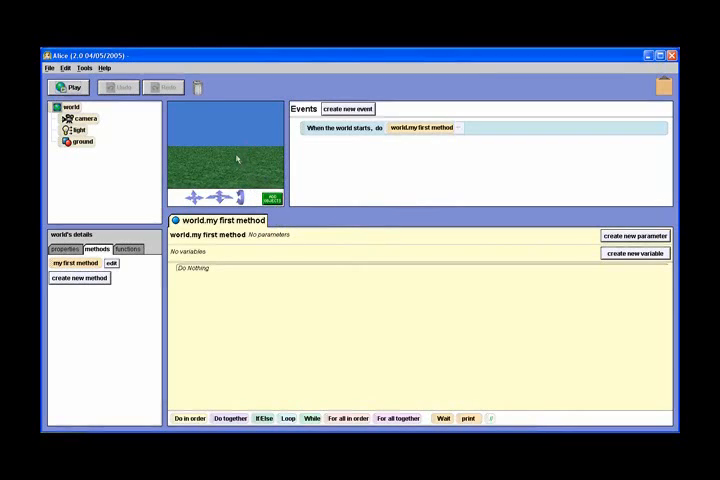
mouse_move(220, 137)
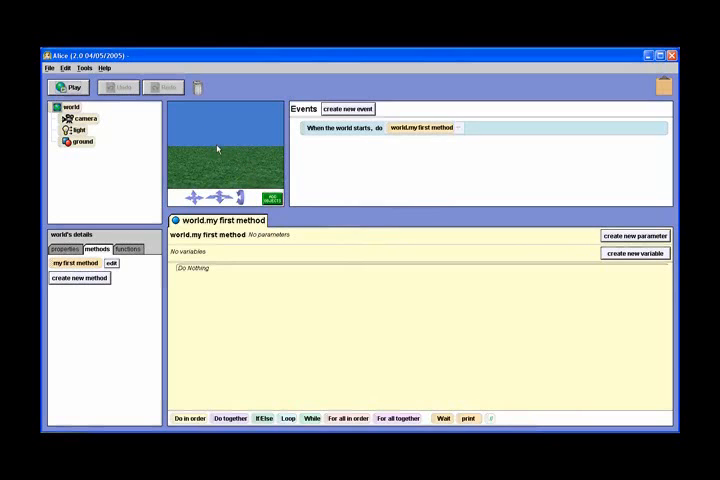
mouse_move(240, 166)
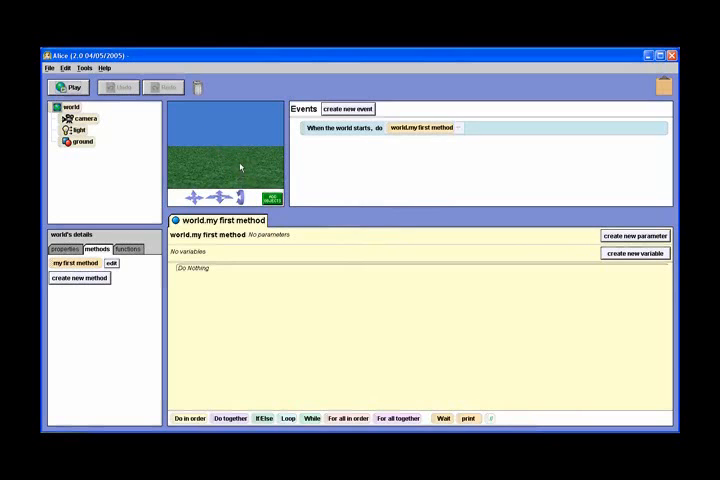
mouse_move(225, 155)
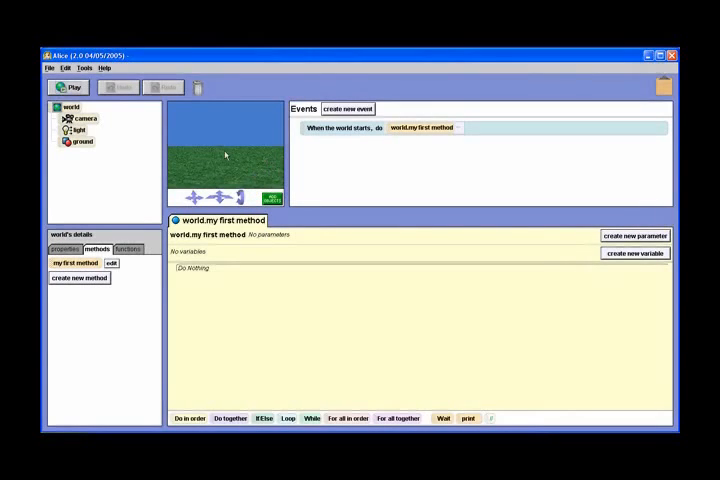
mouse_move(157, 167)
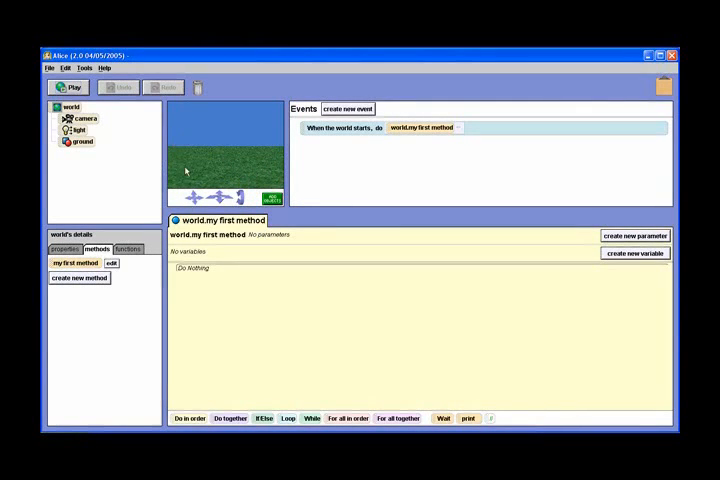
mouse_move(279, 159)
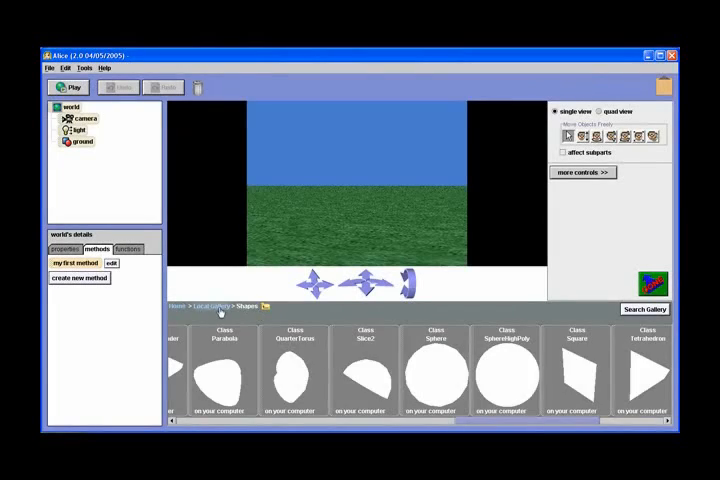
- Return to the Local Gallery categories and scroll right toward the Sphere shape
click(207, 306)
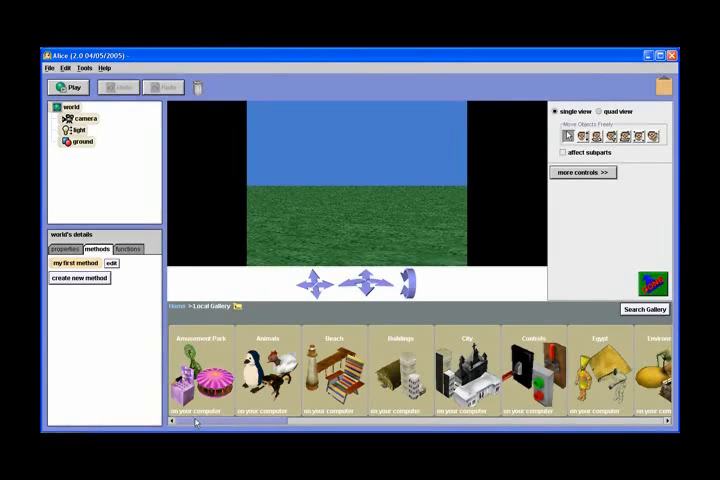
scroll(right, 3)
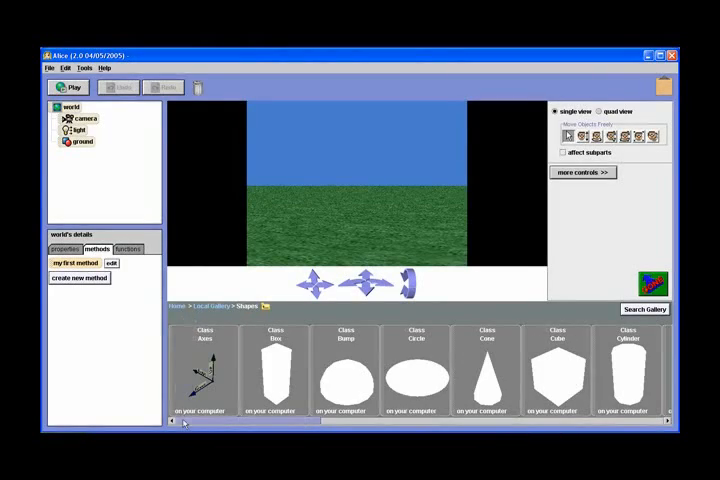
scroll(right, 3)
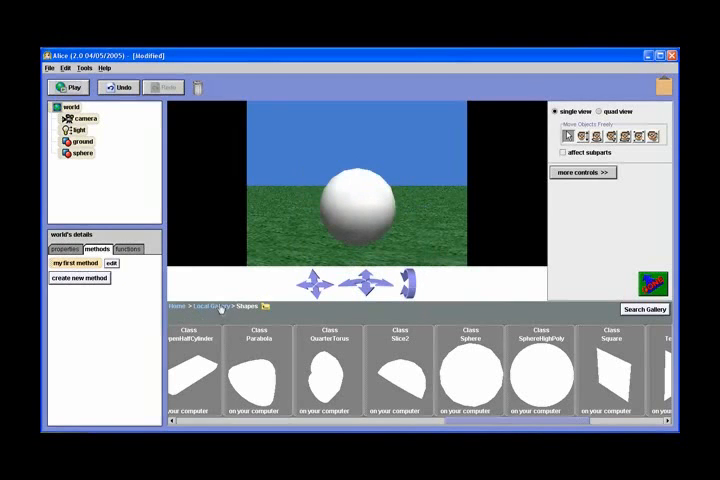
- Add the Carousel from the Amusement Park gallery to the world
click(211, 306)
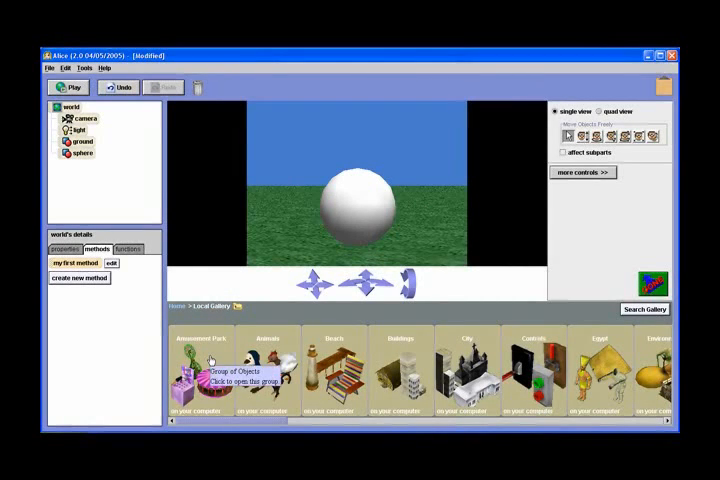
click(207, 375)
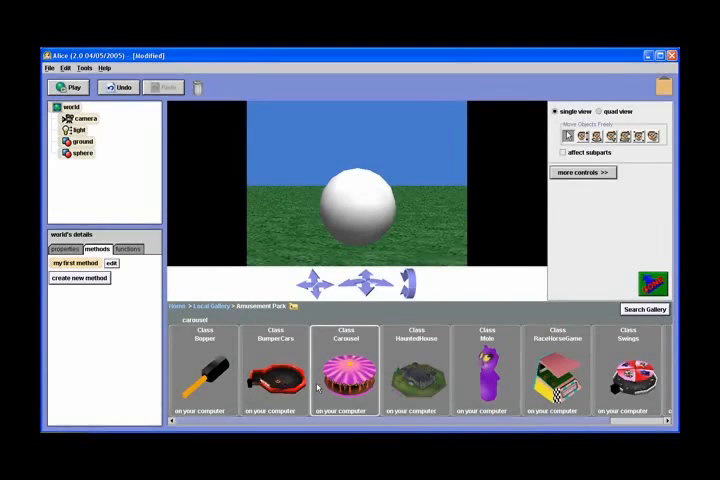
click(350, 200)
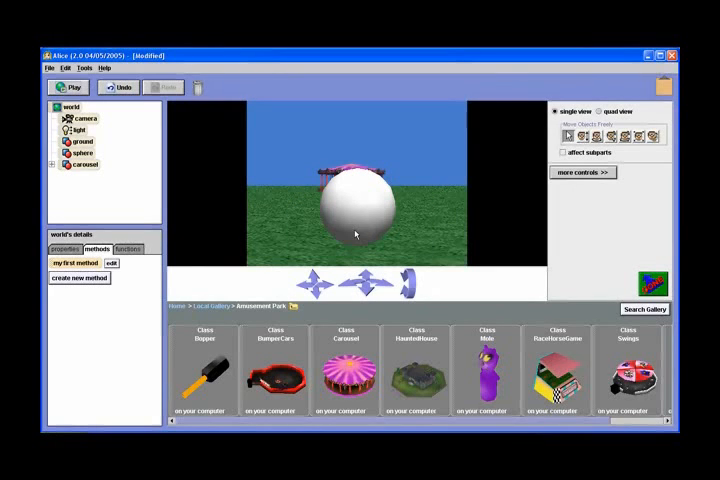
mouse_move(362, 215)
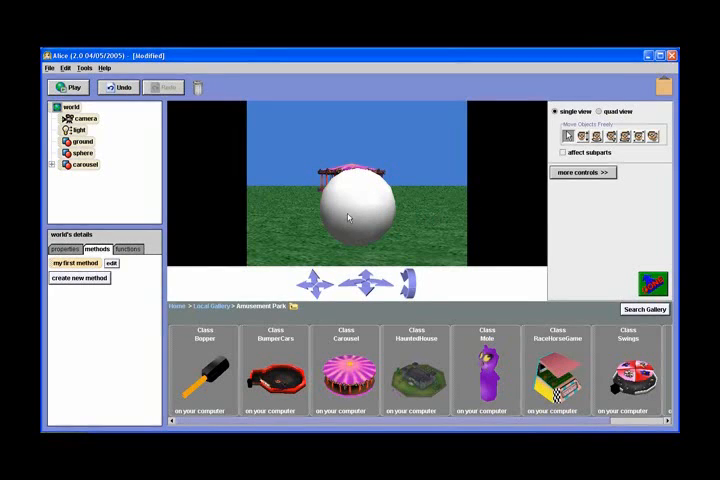
mouse_move(398, 189)
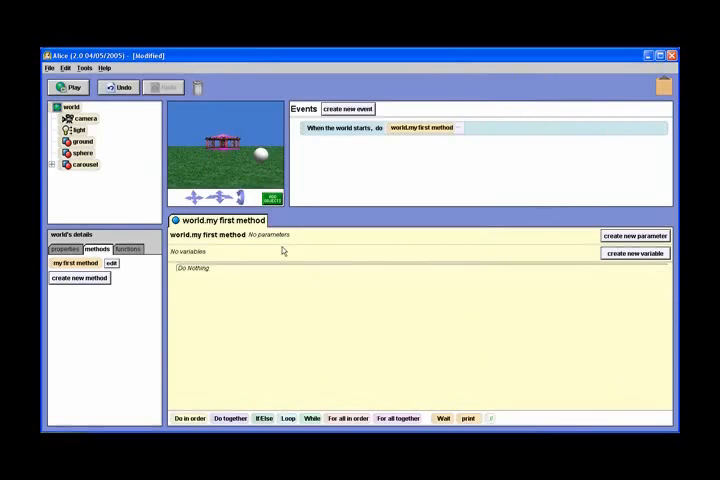
mouse_move(216, 284)
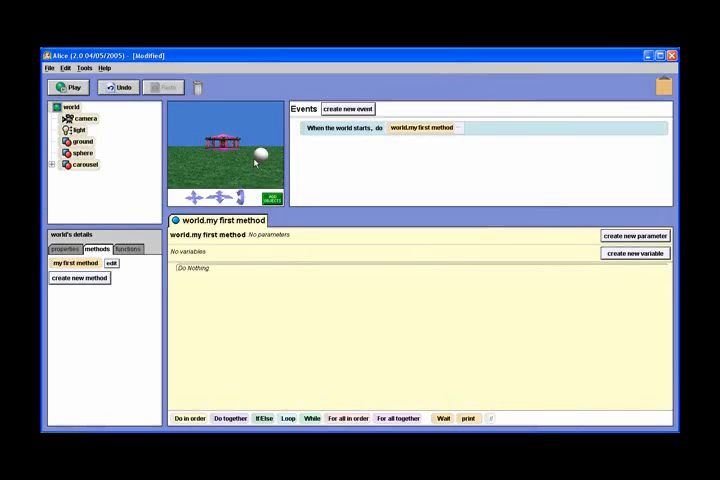
- Make the sphere turn left 1 revolution, move up 1 m, down 1 m, forward 5 m
click(82, 152)
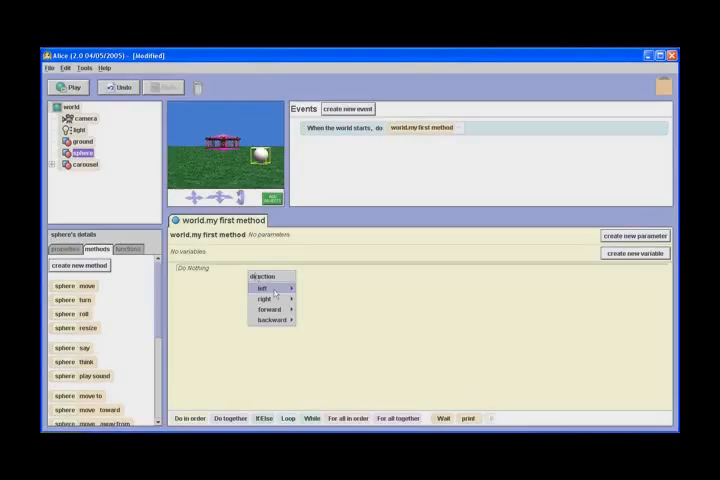
click(262, 289)
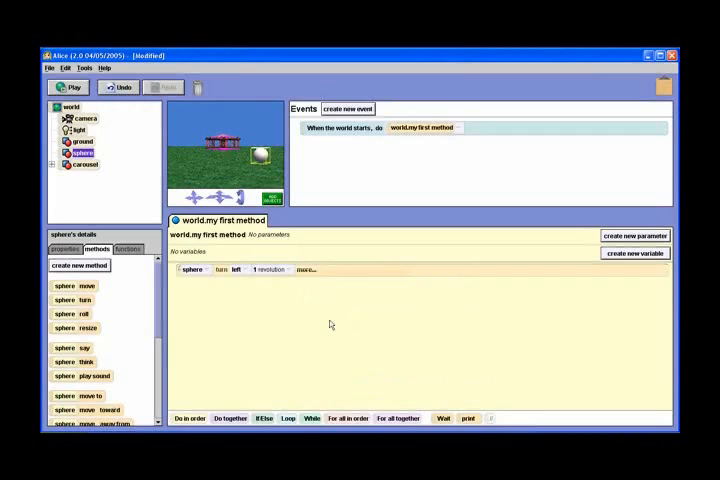
mouse_move(108, 295)
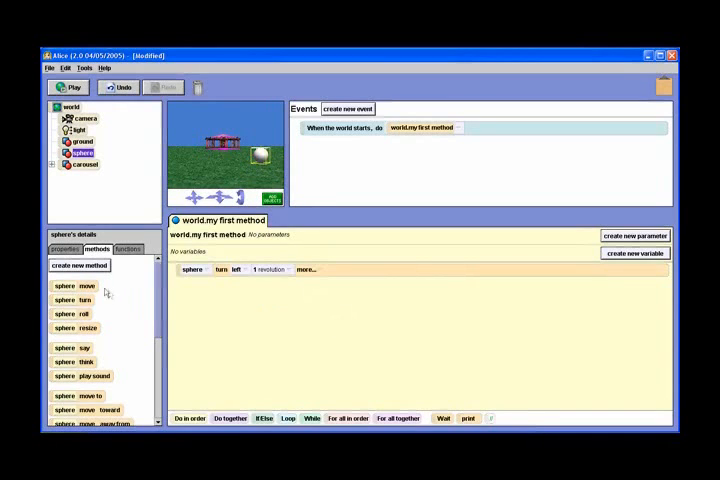
click(237, 270)
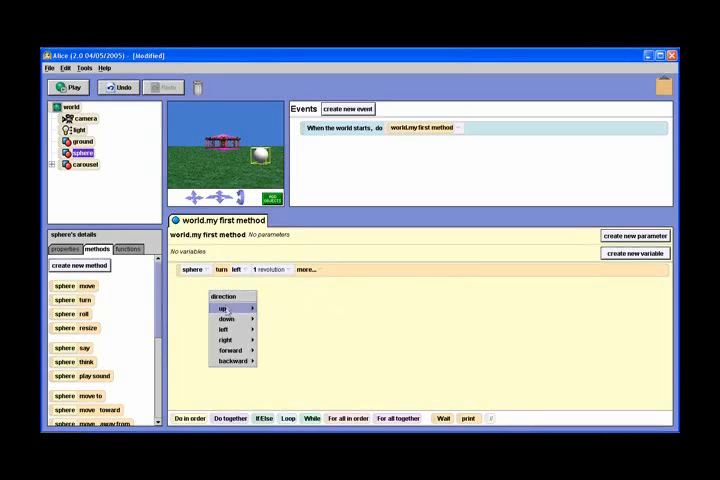
click(222, 308)
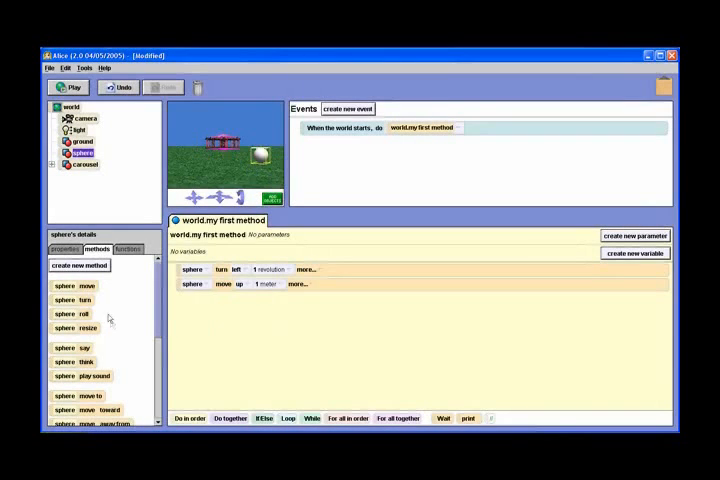
click(246, 284)
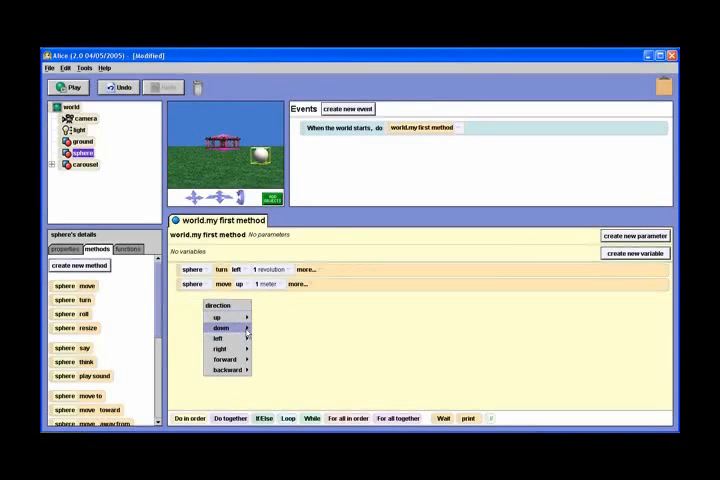
click(220, 328)
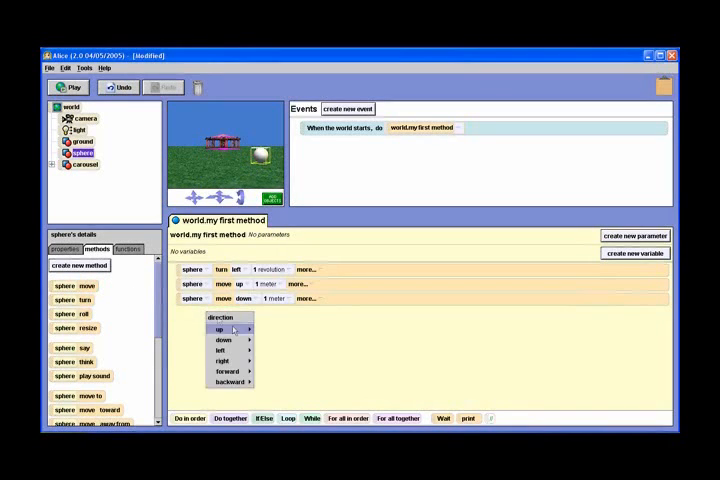
mouse_move(222, 371)
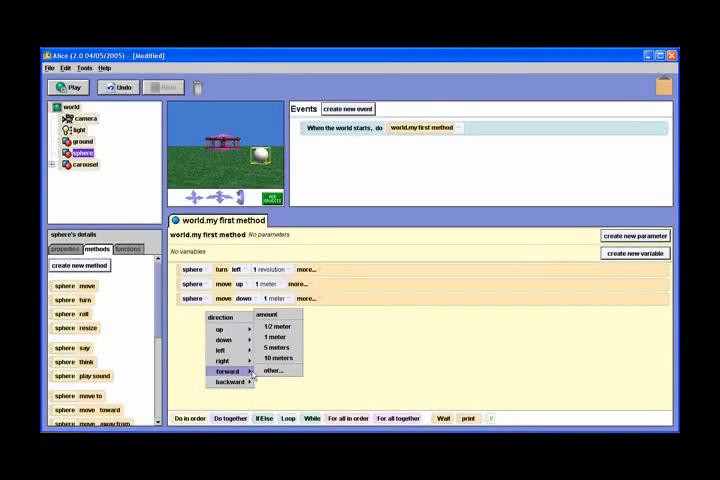
click(277, 349)
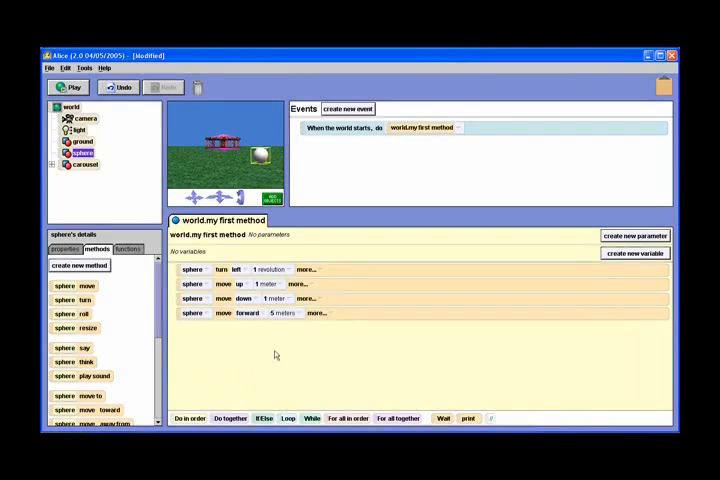
click(83, 163)
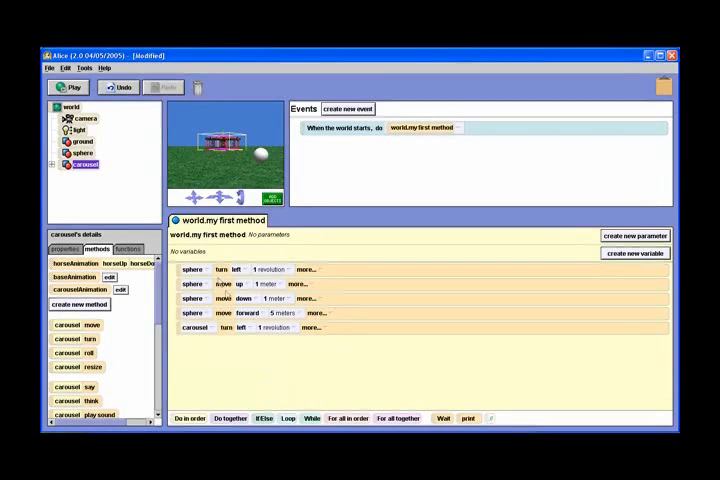
- Play the world to preview the sphere and carousel animation
click(66, 87)
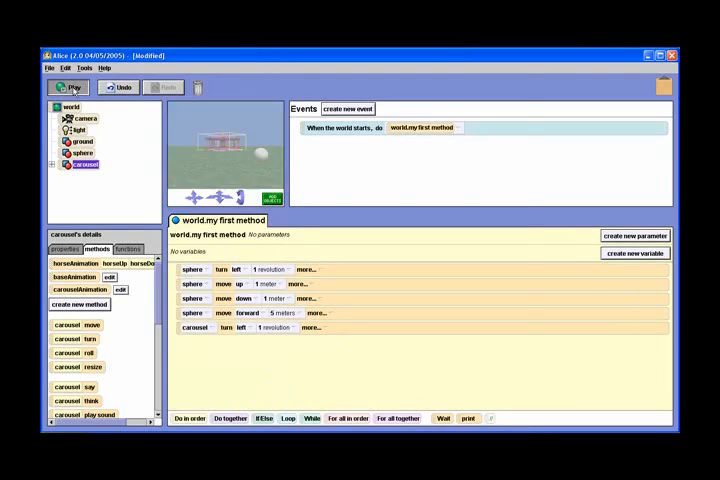
click(67, 87)
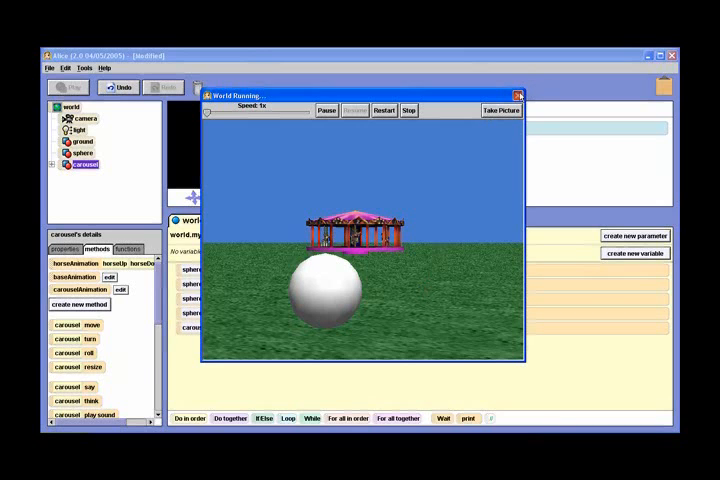
- Close the World Running preview window
click(518, 95)
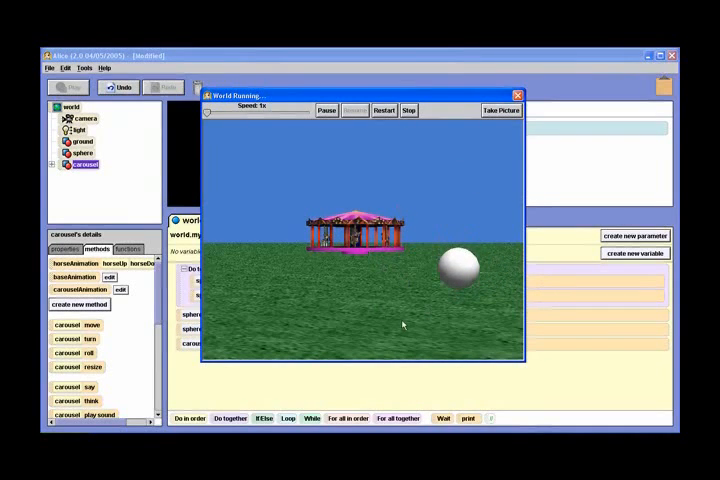
mouse_move(380, 134)
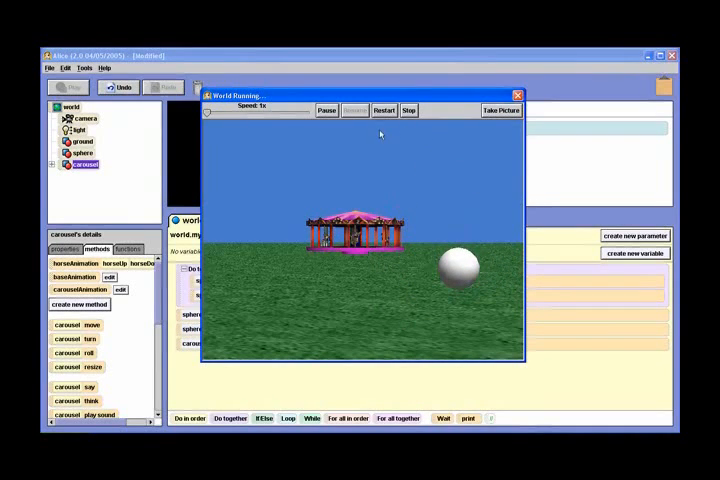
mouse_move(488, 180)
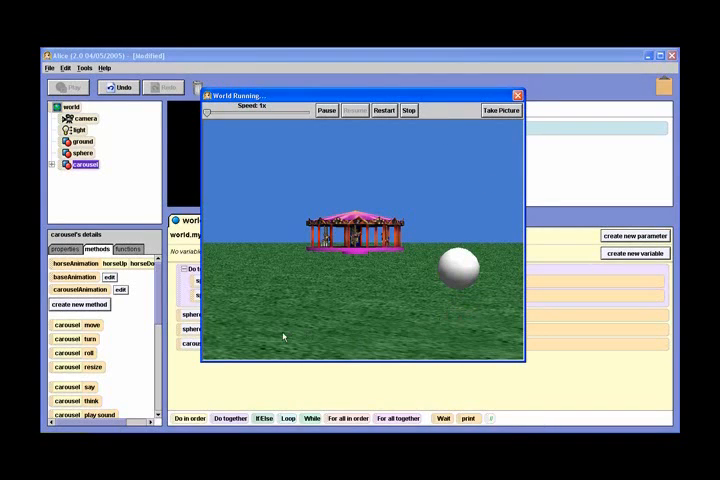
mouse_move(464, 135)
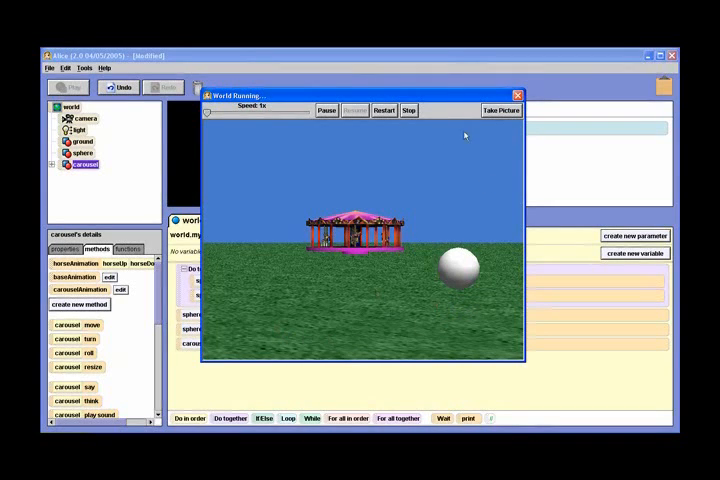
- Close the preview and set the sphere's forward move asSeenBy ground
click(408, 110)
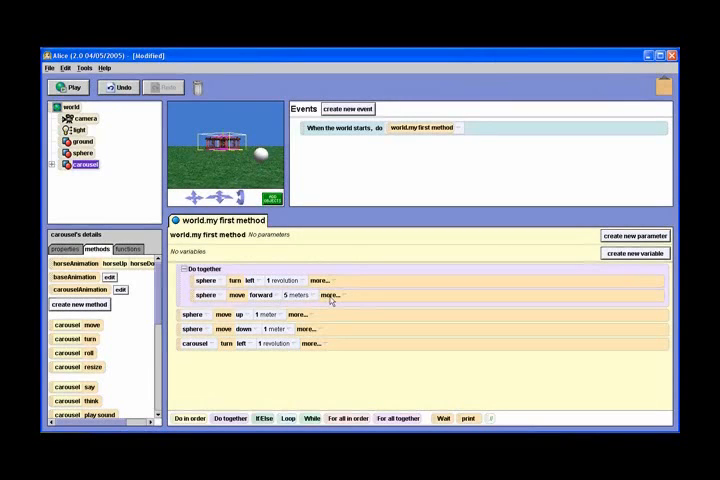
click(338, 294)
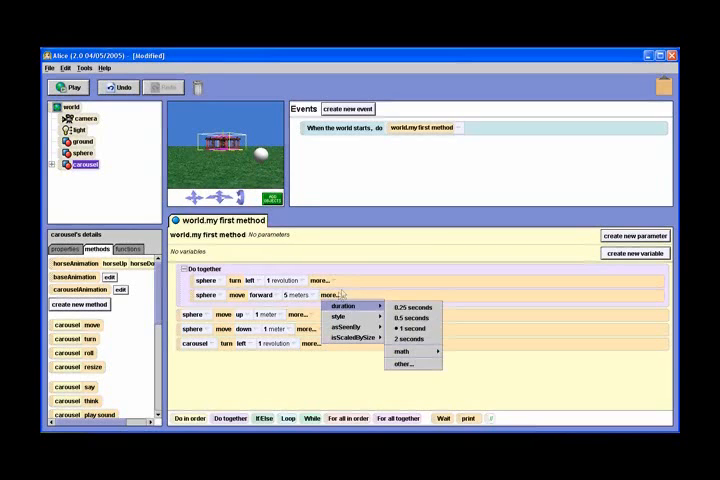
mouse_move(349, 327)
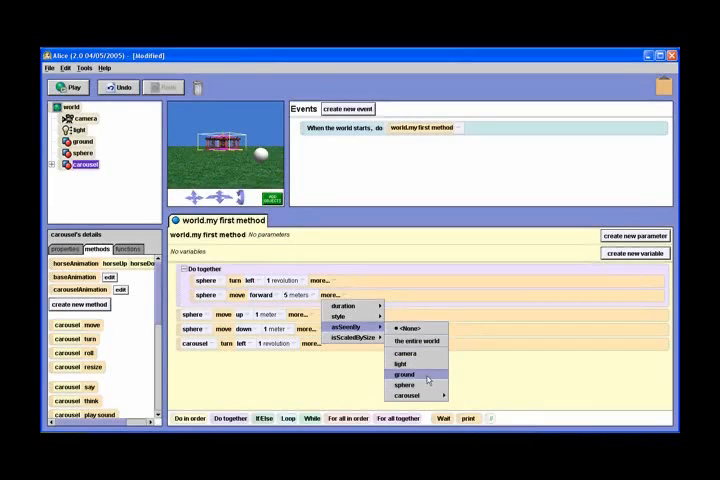
click(405, 375)
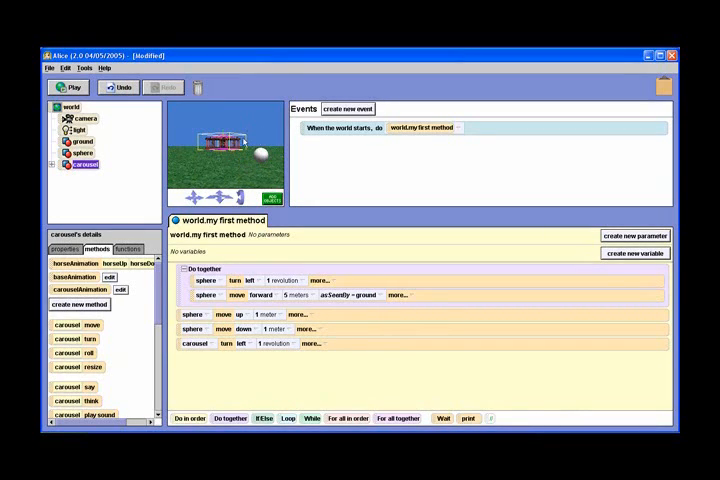
mouse_move(253, 172)
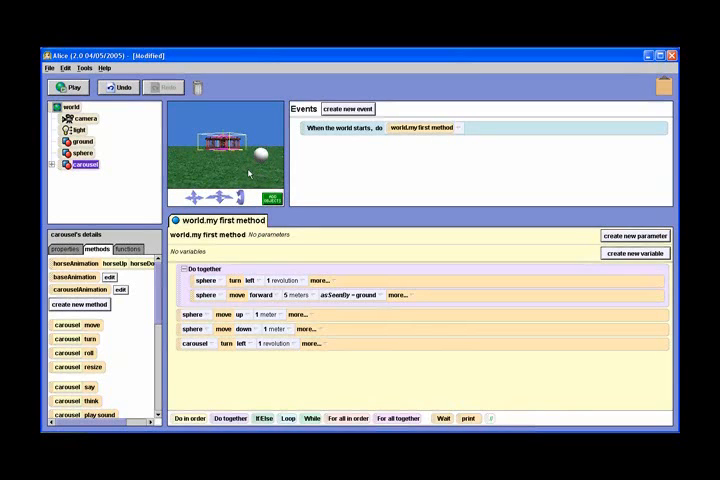
- Replay the world to test the ground-relative move, then close the preview
click(82, 141)
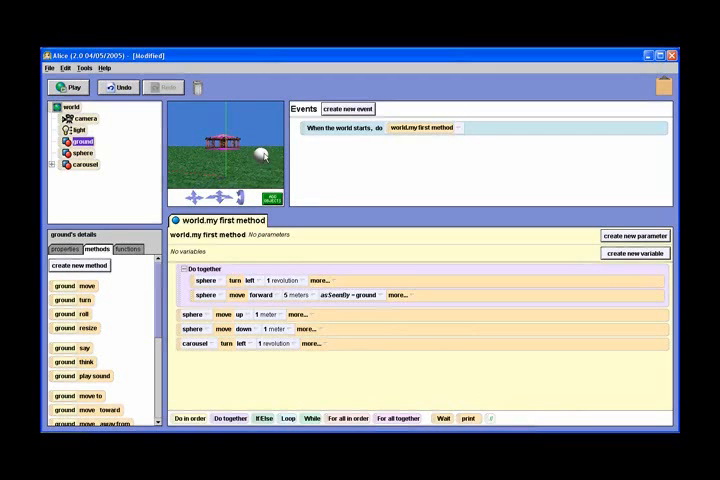
click(67, 87)
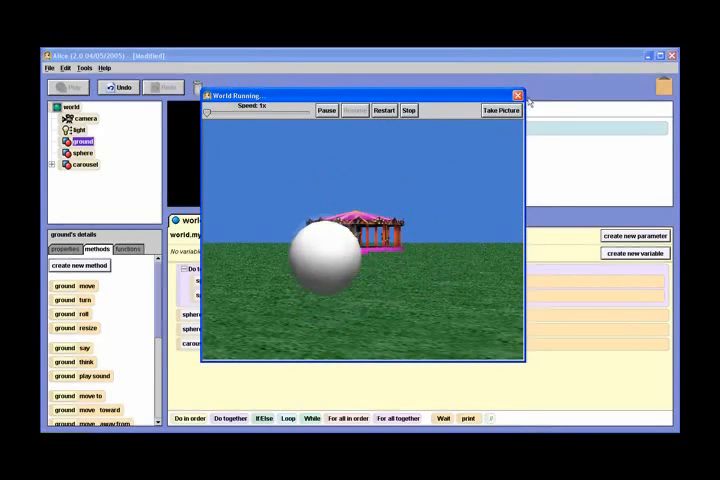
click(518, 95)
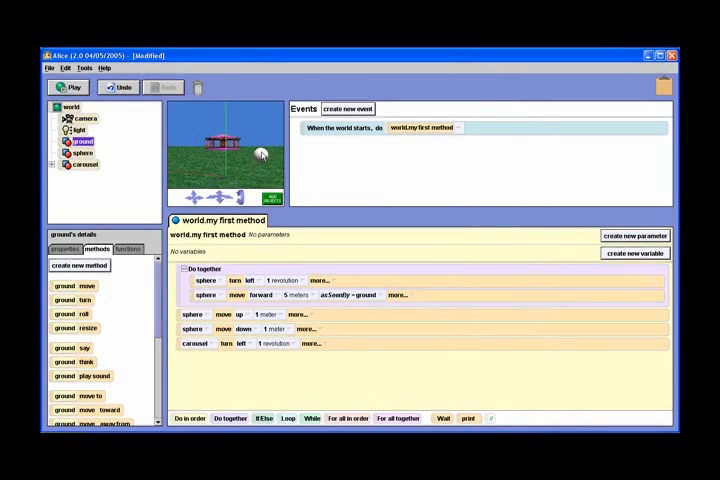
- Set the sphere's skinTexture property to carousel.baseTexture
click(82, 153)
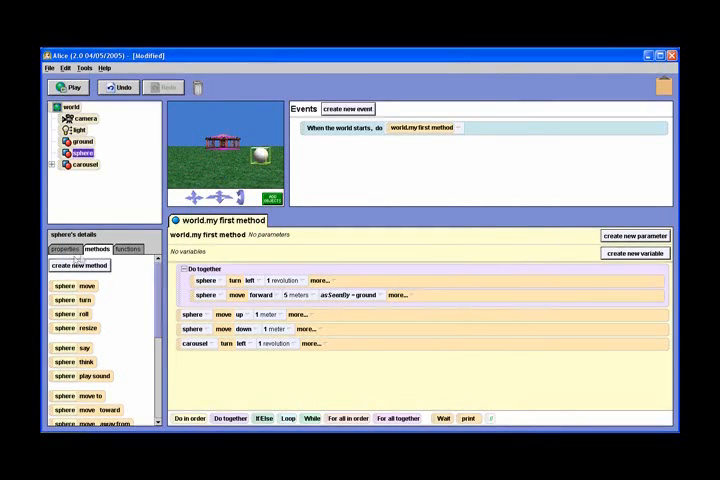
mouse_move(65, 249)
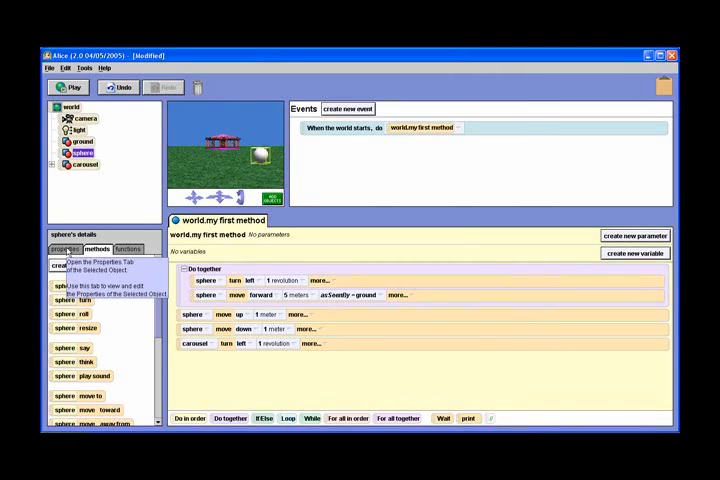
click(65, 249)
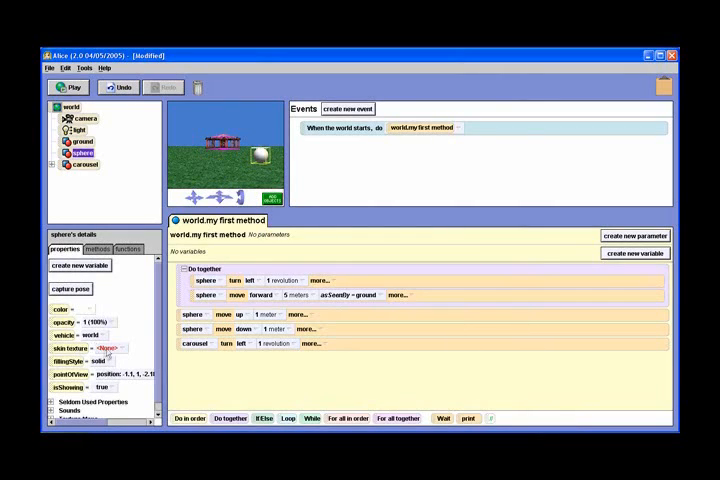
click(102, 348)
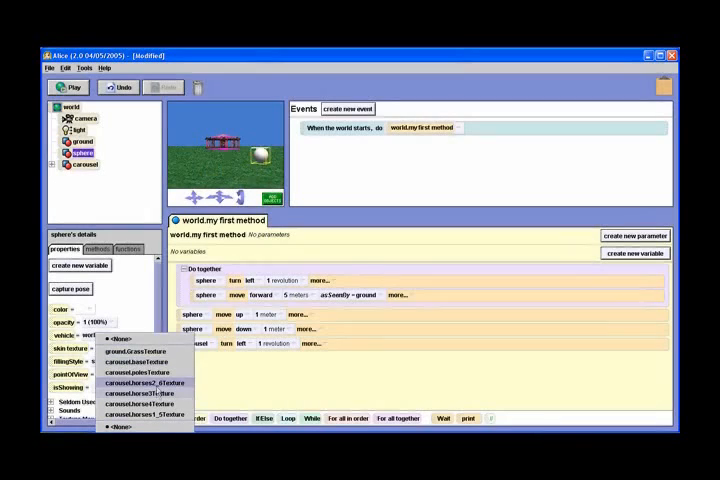
click(140, 361)
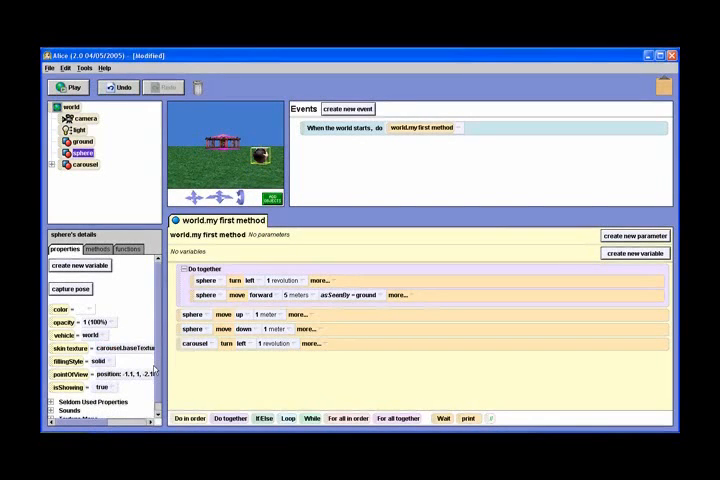
click(67, 88)
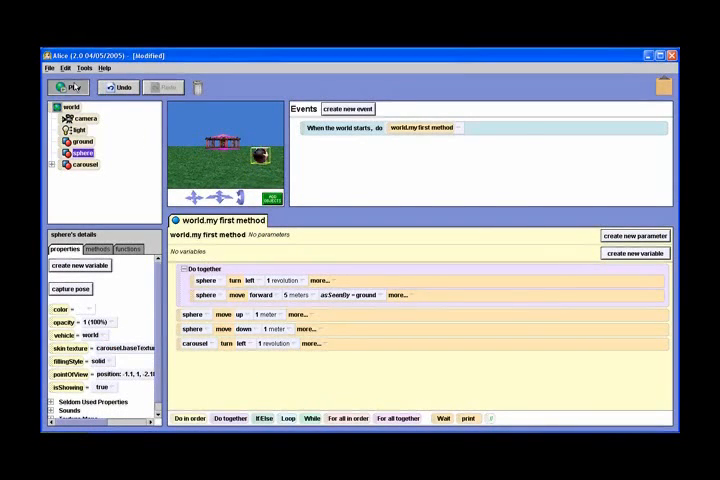
- Play the world to check the textured sphere's combined motion, then close it
click(67, 87)
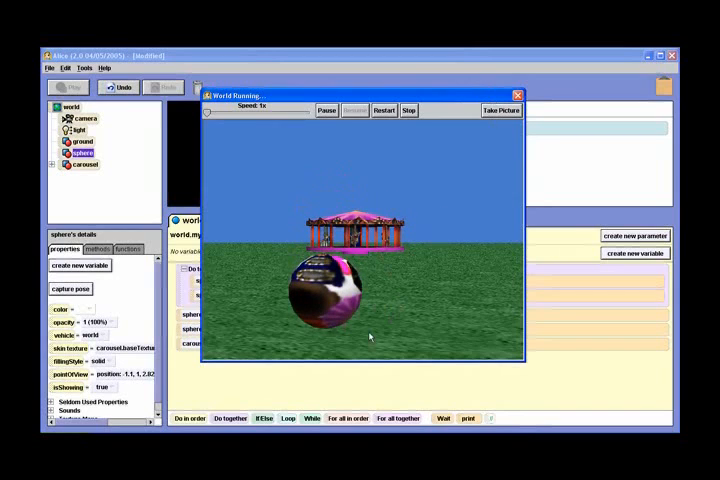
mouse_move(365, 207)
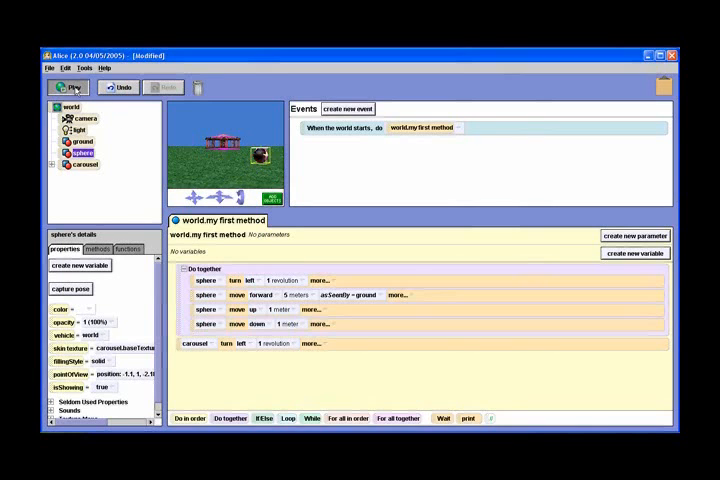
click(66, 87)
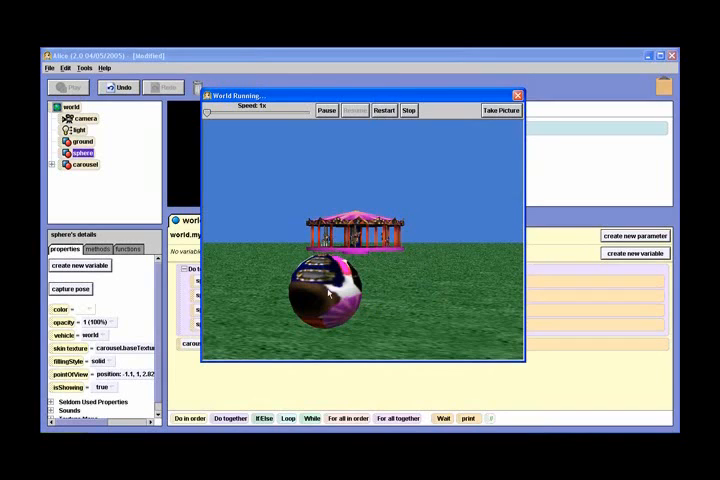
click(408, 110)
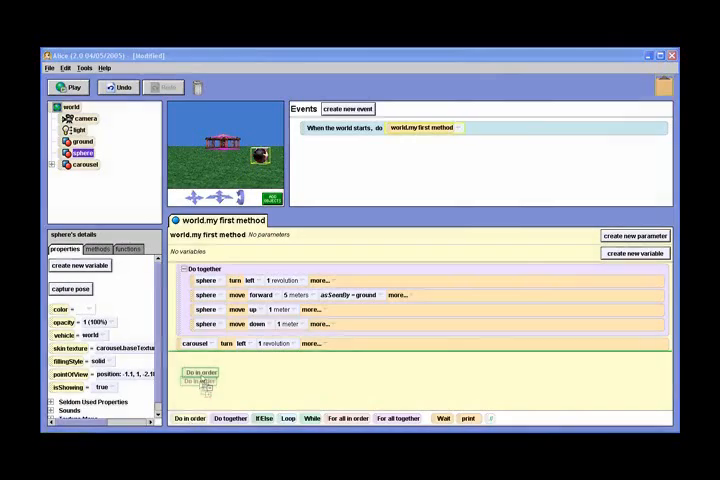
- Put the sphere's up and down moves in a Do in order block and play the world
drag(198, 375, 230, 331)
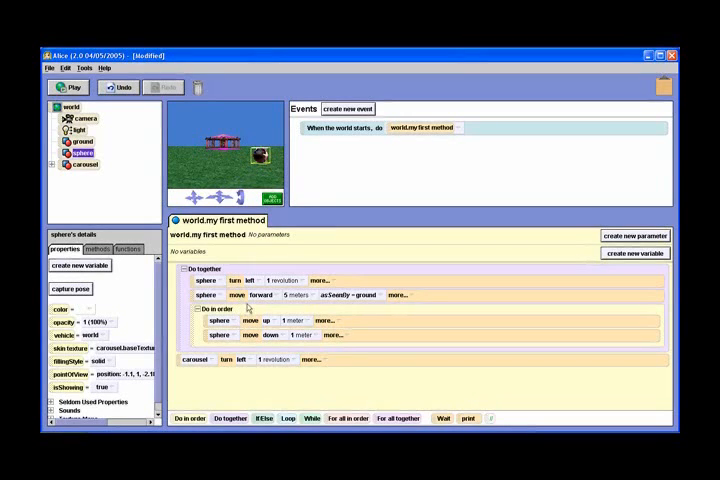
click(68, 87)
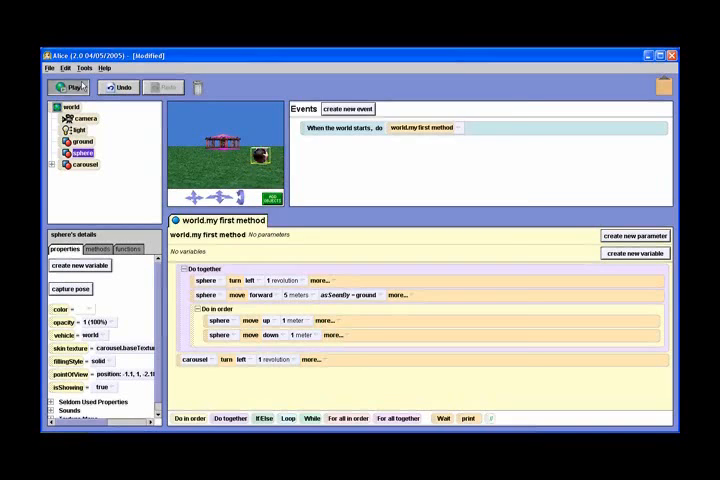
click(60, 87)
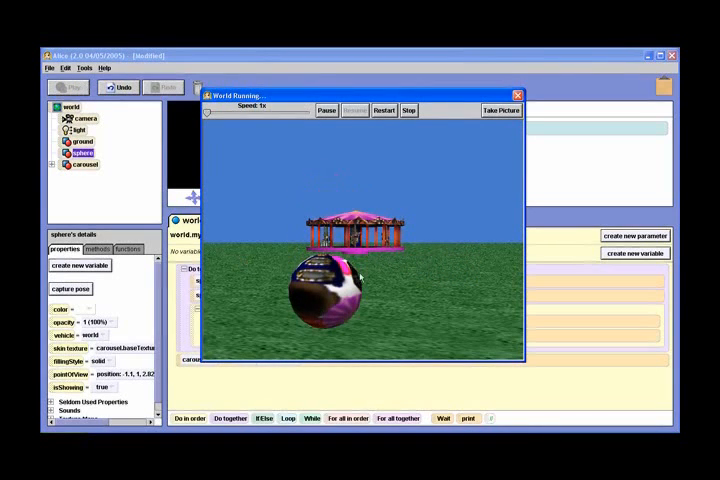
mouse_move(449, 297)
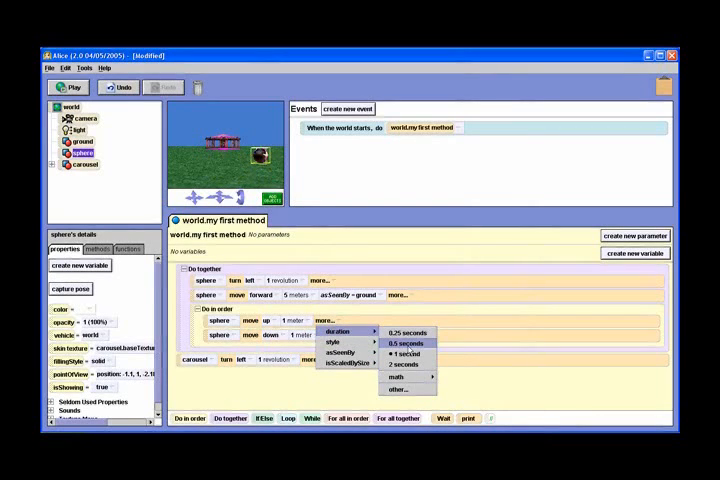
mouse_move(392, 354)
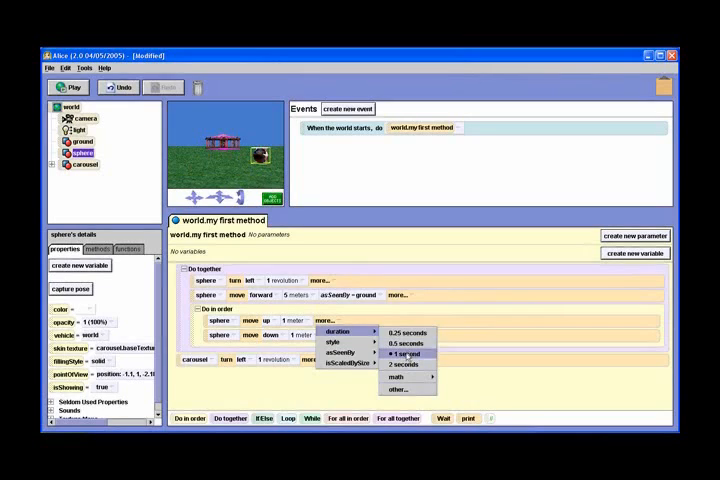
mouse_move(400, 343)
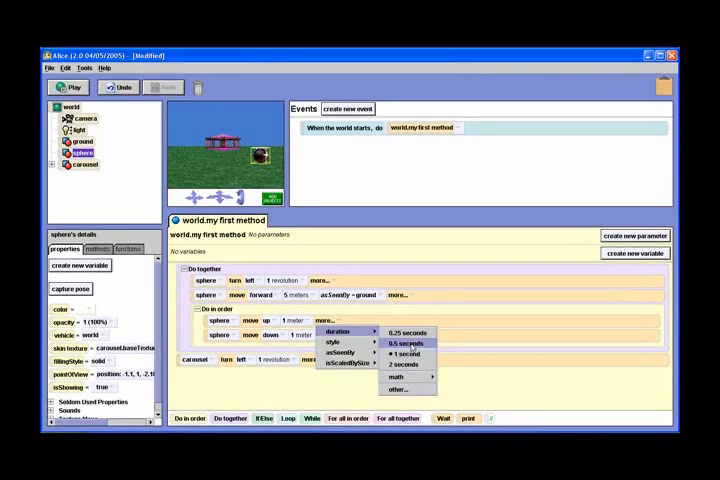
- Set the sphere's move duration to 0.5 seconds
click(405, 343)
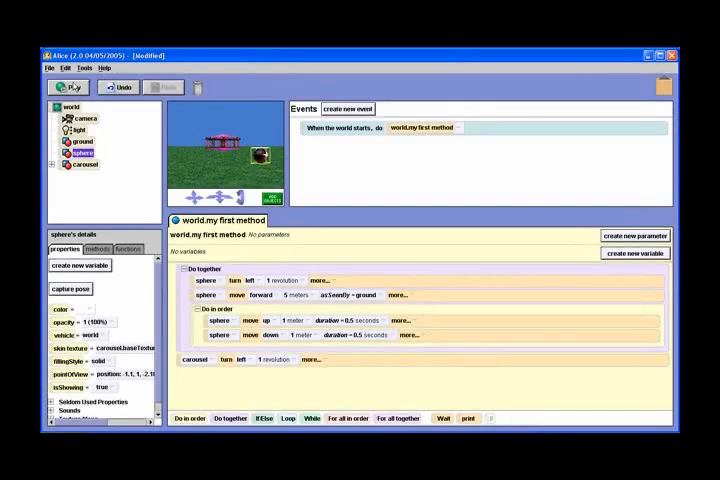
- Test the quicker bounce, close the preview, and replay with the carousel turning alongside
click(62, 87)
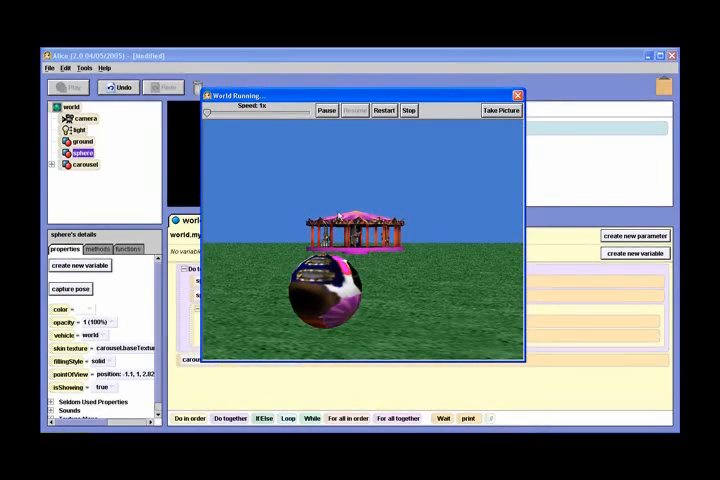
click(408, 110)
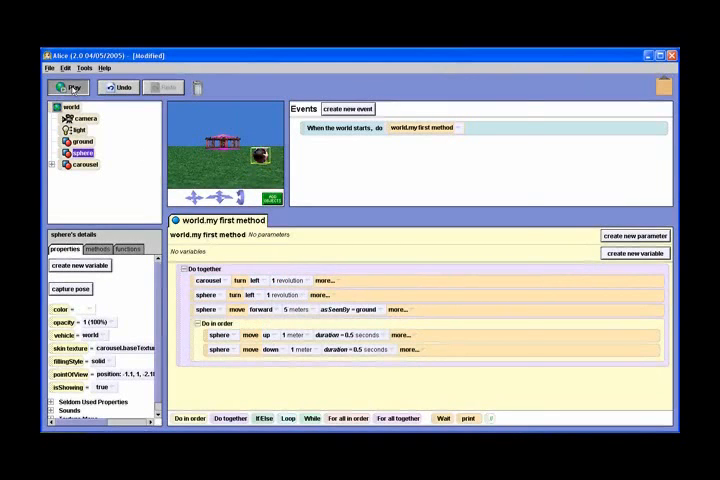
click(66, 87)
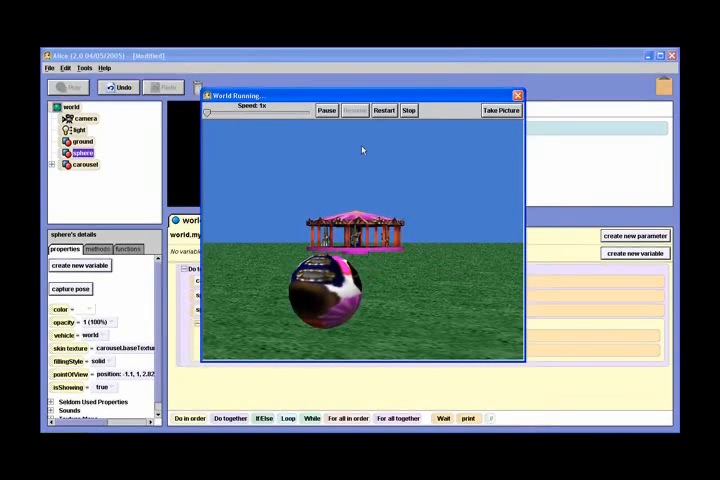